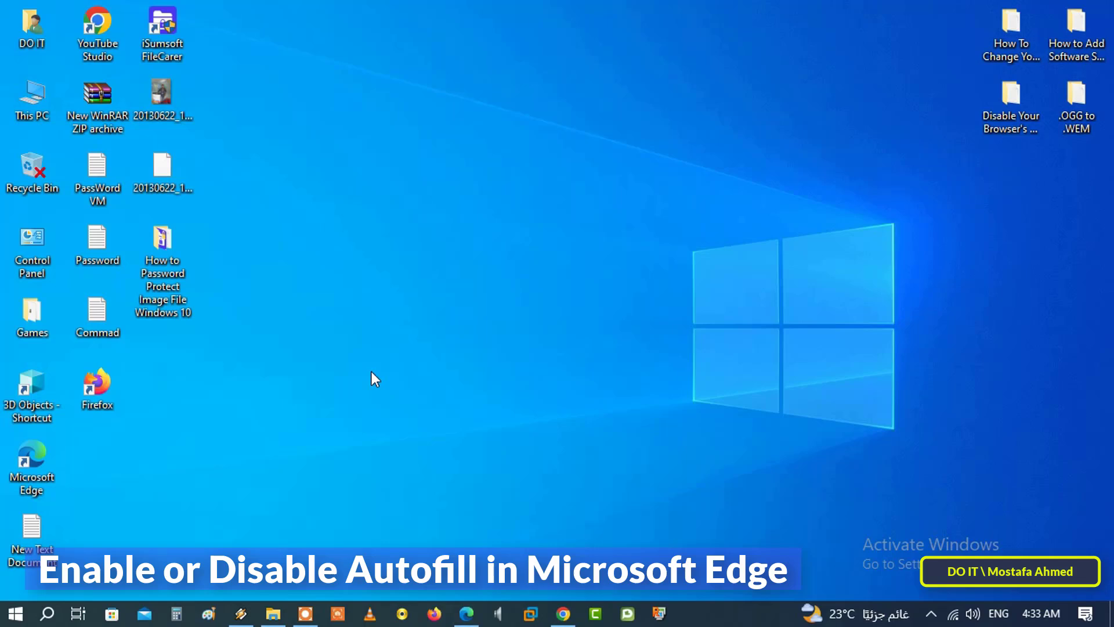
{"action": "mouse_move", "coordinate": [365, 380]}
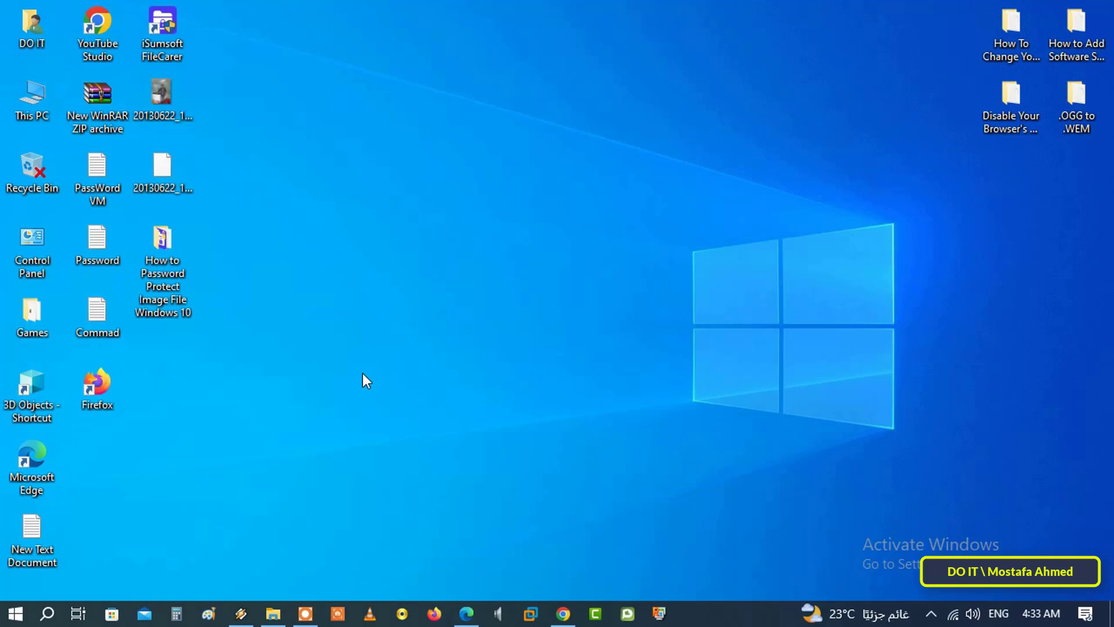
Launch Edge from the taskbar and open Settings from the Settings and more menu
{"action": "left_click", "coordinate": [466, 612]}
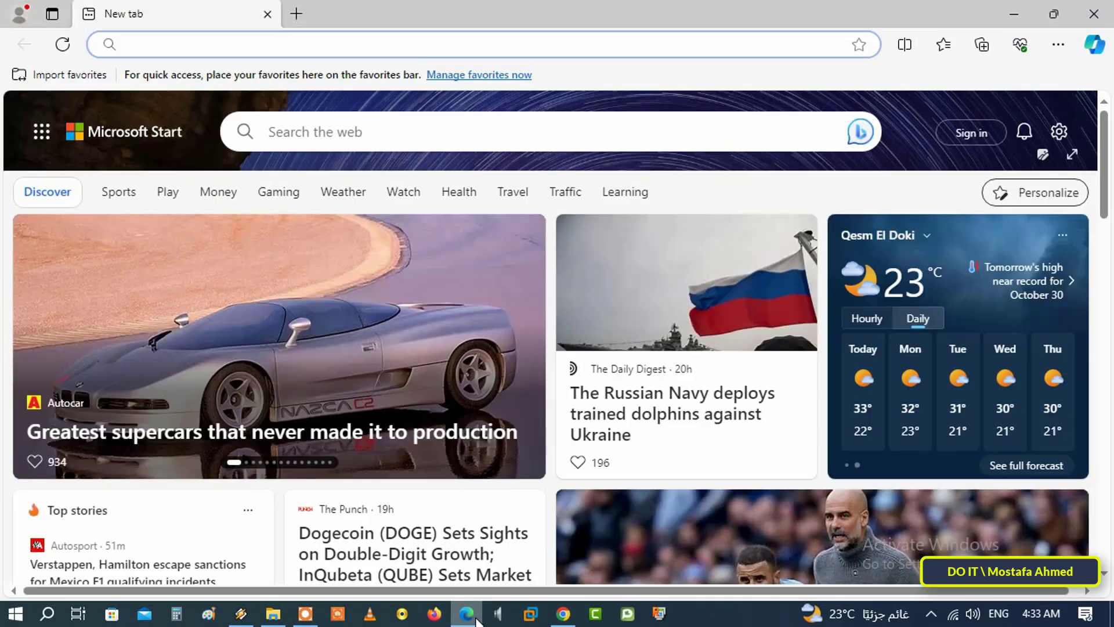
{"action": "mouse_move", "coordinate": [812, 204]}
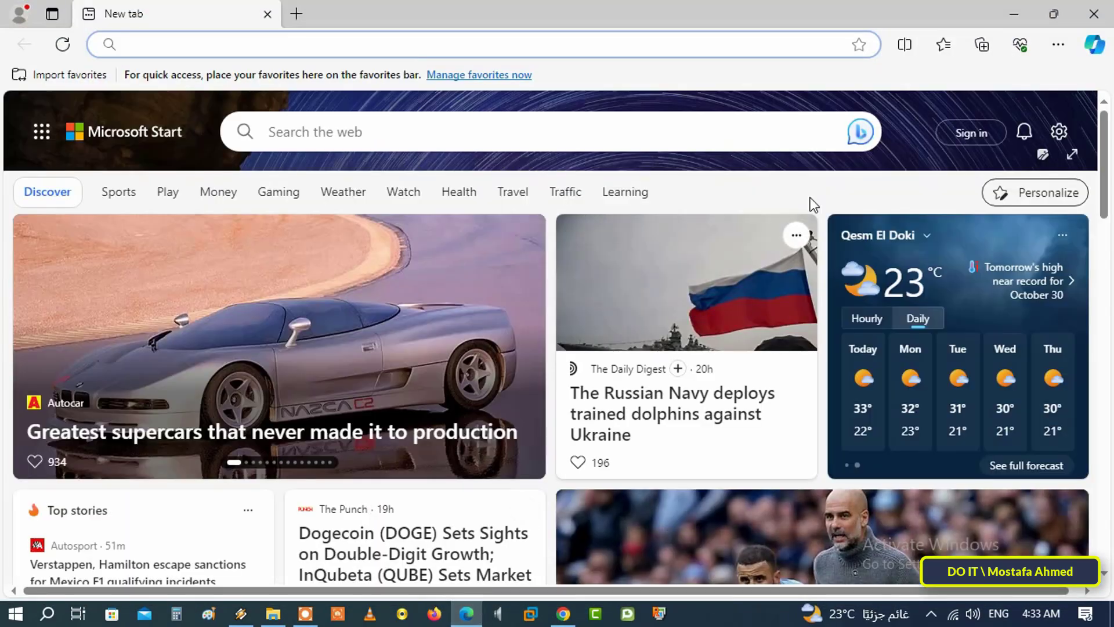
{"action": "left_click", "coordinate": [1058, 44]}
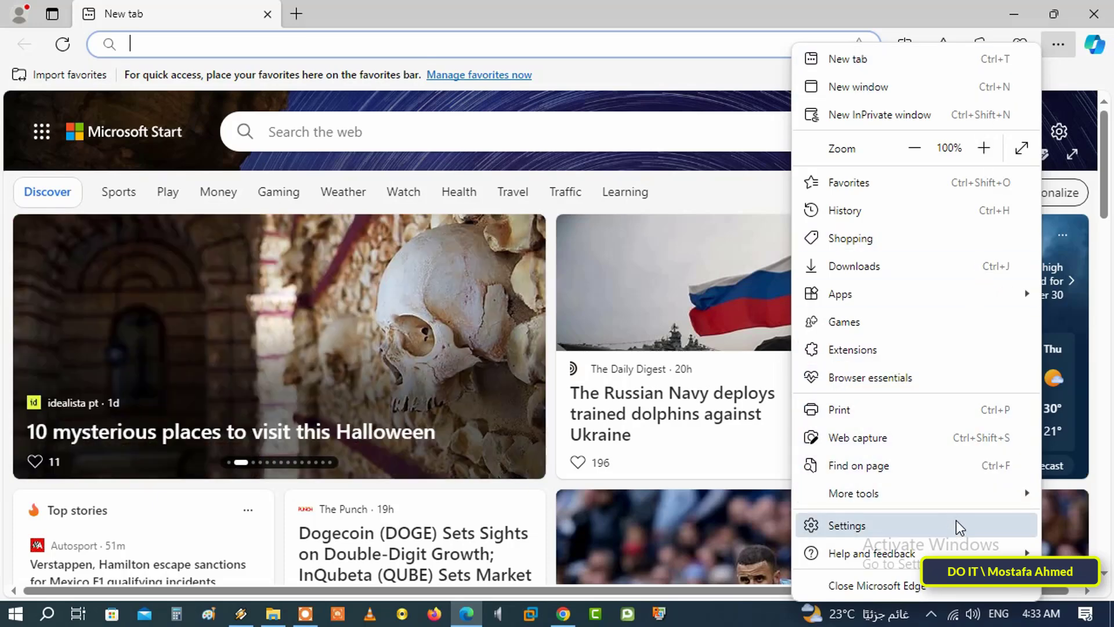
{"action": "left_click", "coordinate": [846, 526]}
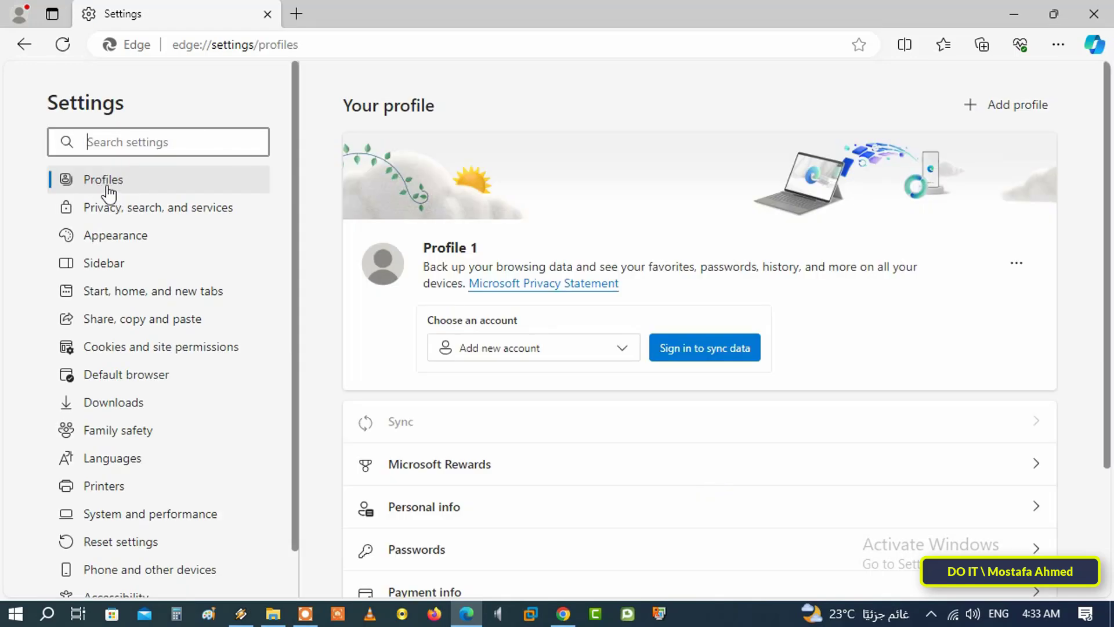
Switch off the Autofill passwords toggle under Passwords, then return to Profiles
{"action": "scroll", "scroll_direction": "down", "scroll_amount": 3}
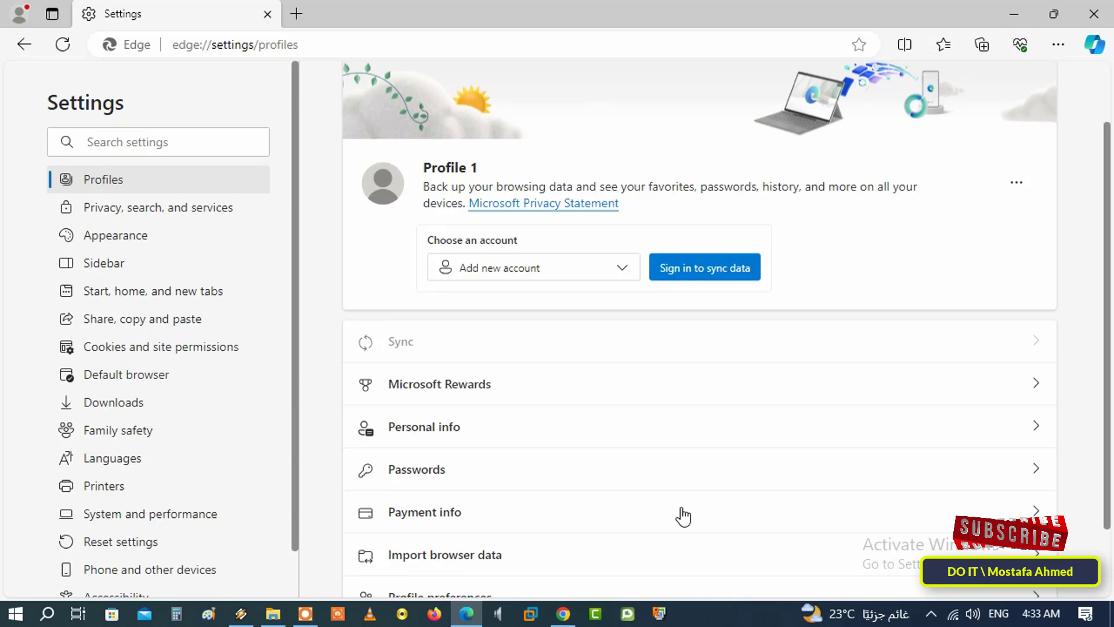
{"action": "scroll", "scroll_direction": "down", "scroll_amount": 3}
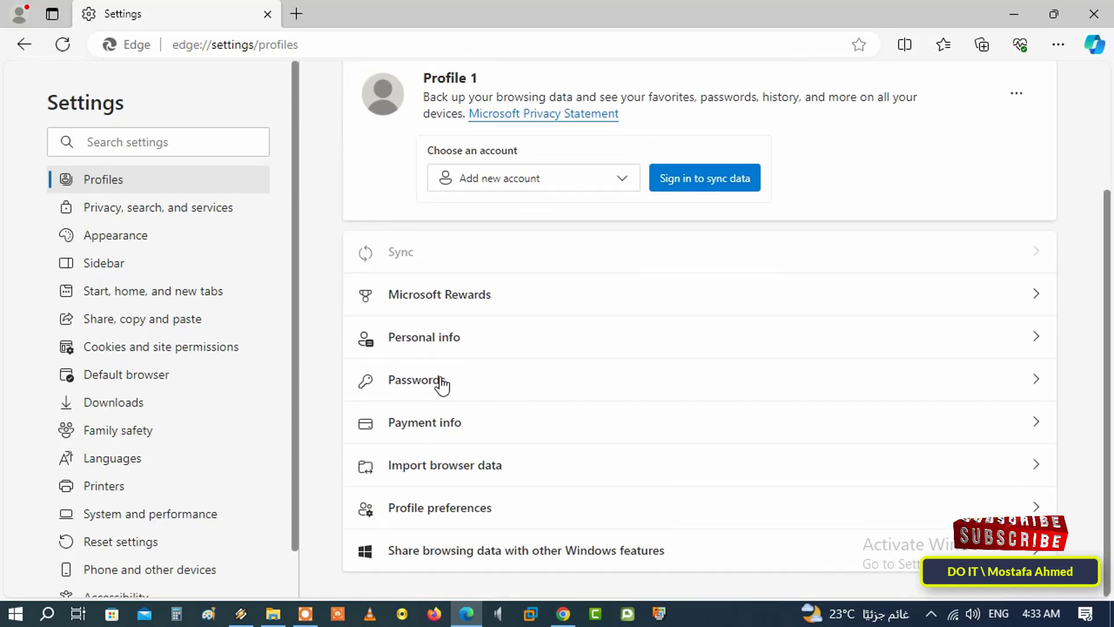
{"action": "left_click", "coordinate": [415, 380]}
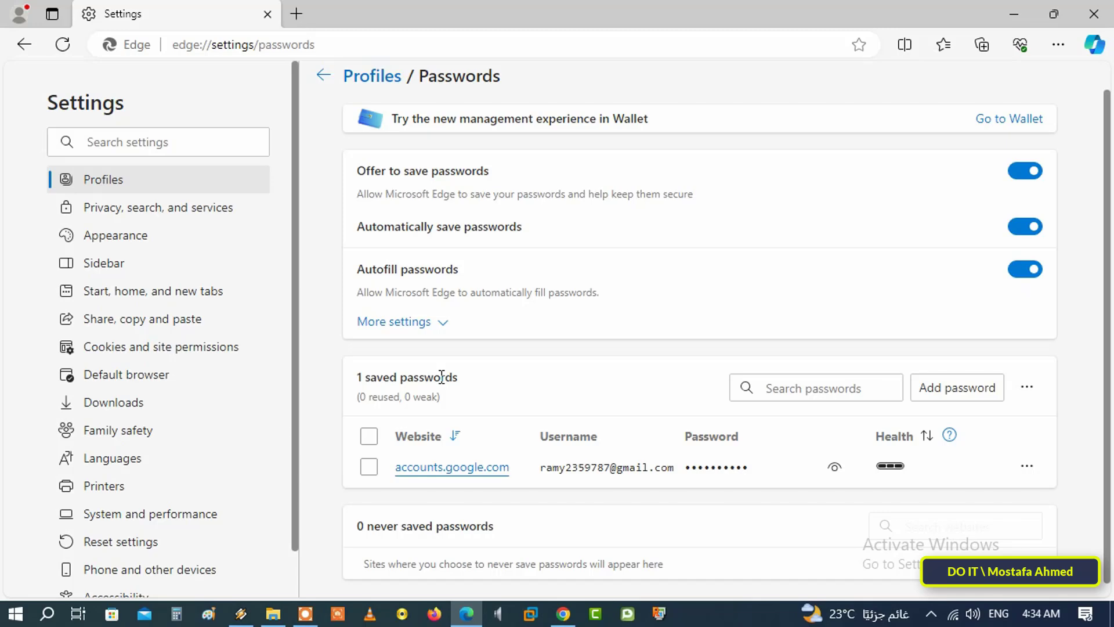
{"action": "mouse_move", "coordinate": [486, 310]}
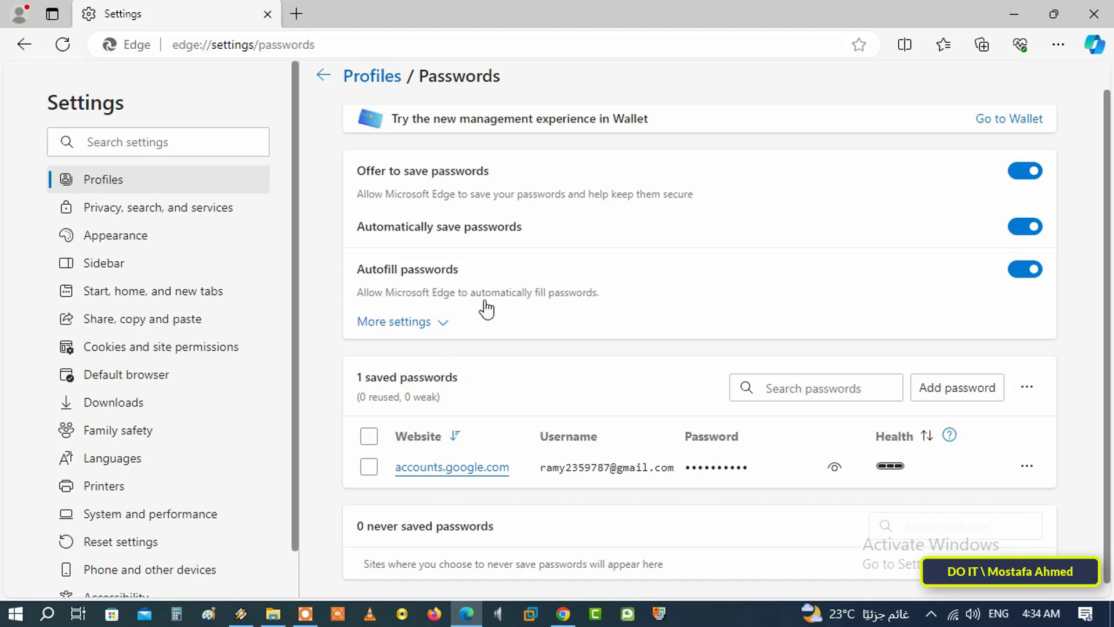
{"action": "left_click", "coordinate": [1025, 268]}
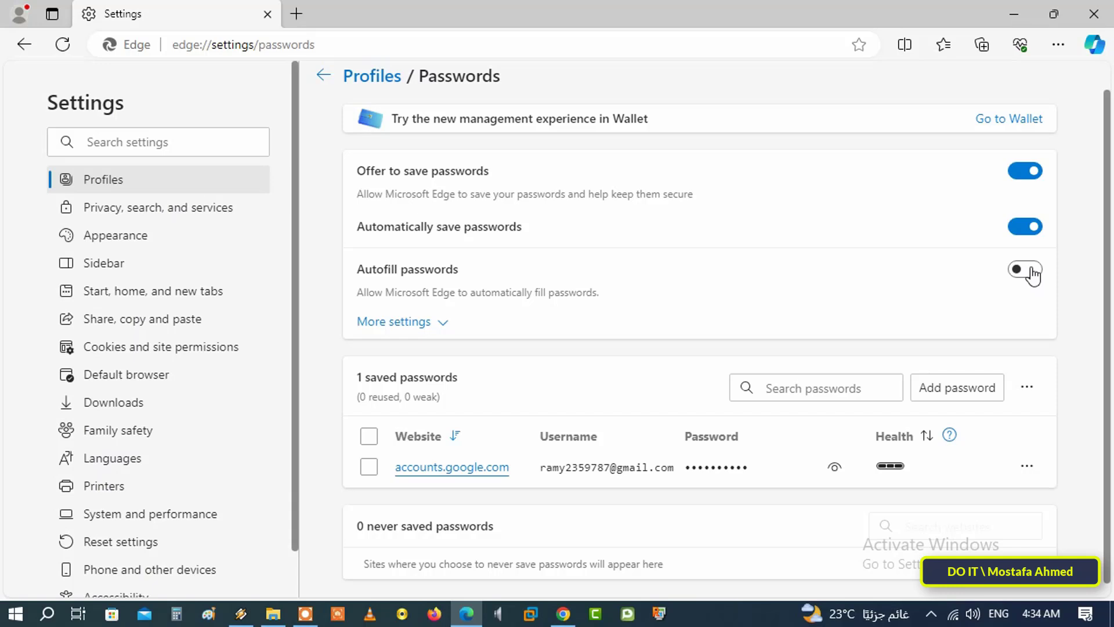
{"action": "left_click", "coordinate": [1024, 269]}
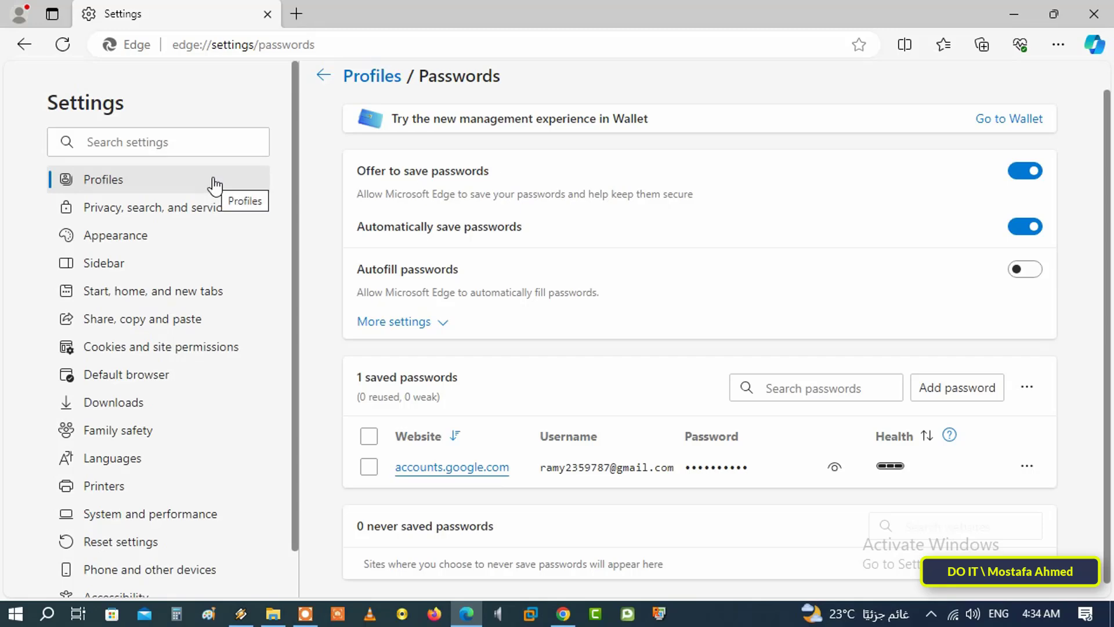
{"action": "left_click", "coordinate": [103, 179]}
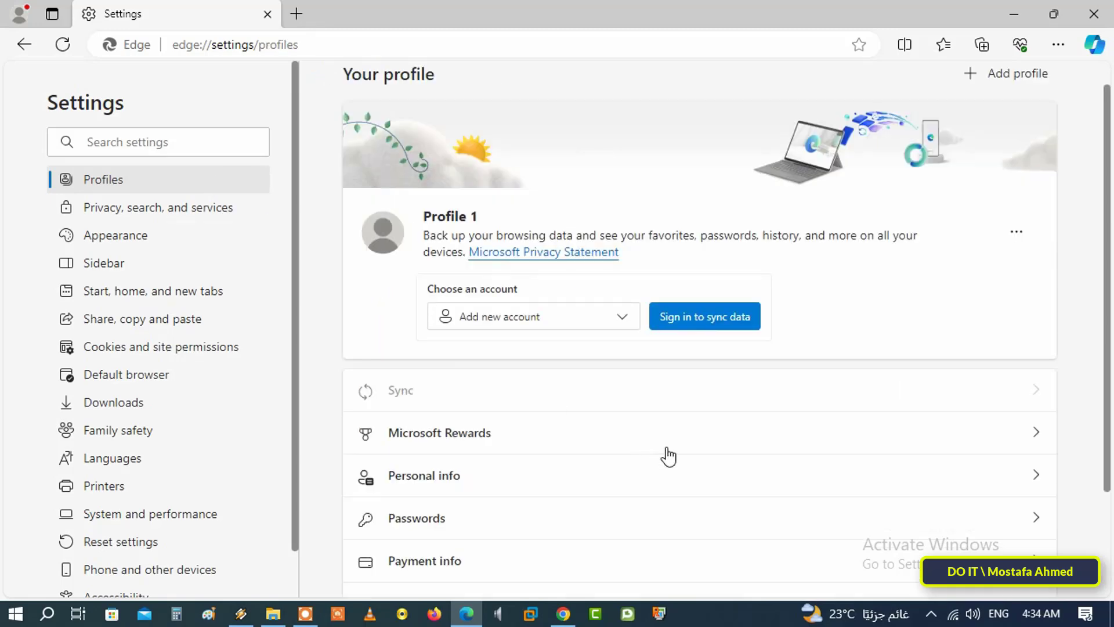
Switch off the 'Save and fill payment info' toggle on the Payment info page
{"action": "scroll", "scroll_direction": "down", "scroll_amount": 3}
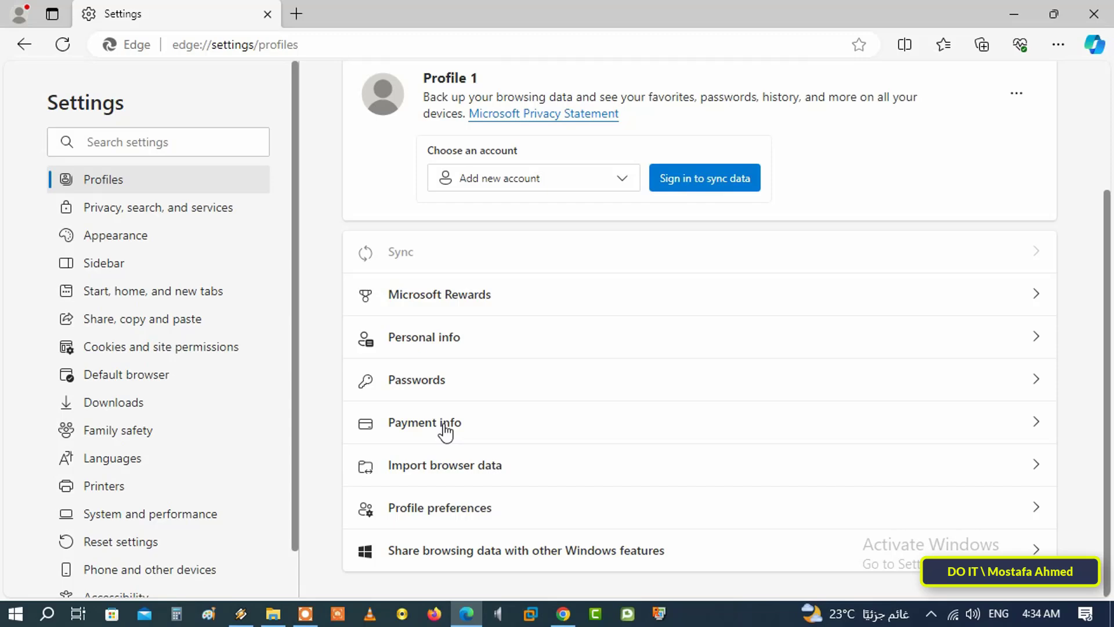
{"action": "left_click", "coordinate": [424, 422]}
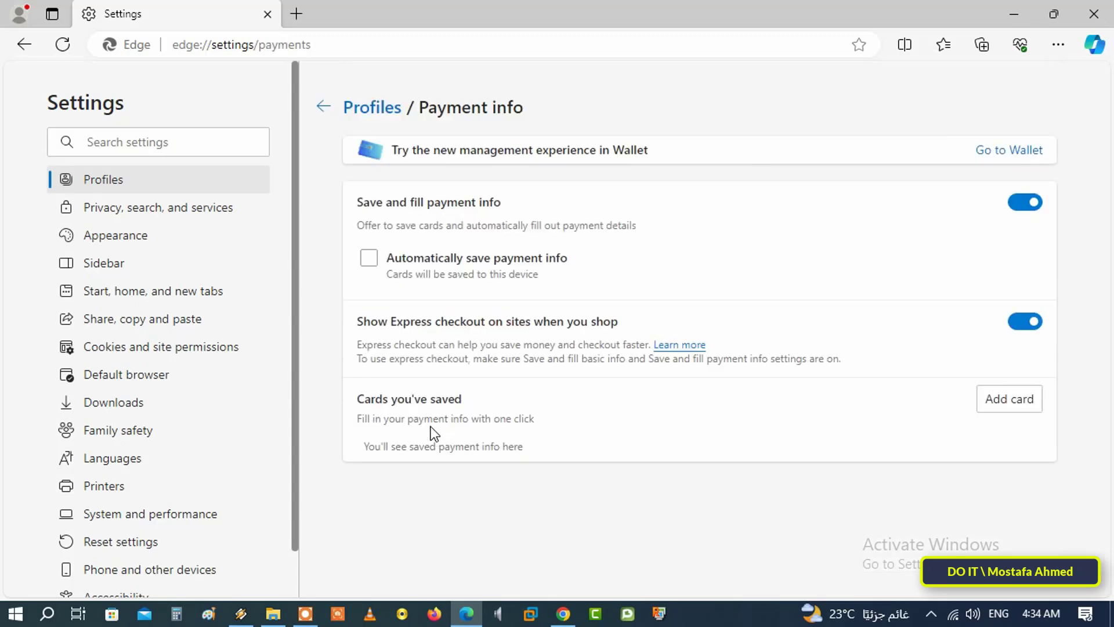
{"action": "mouse_move", "coordinate": [423, 211]}
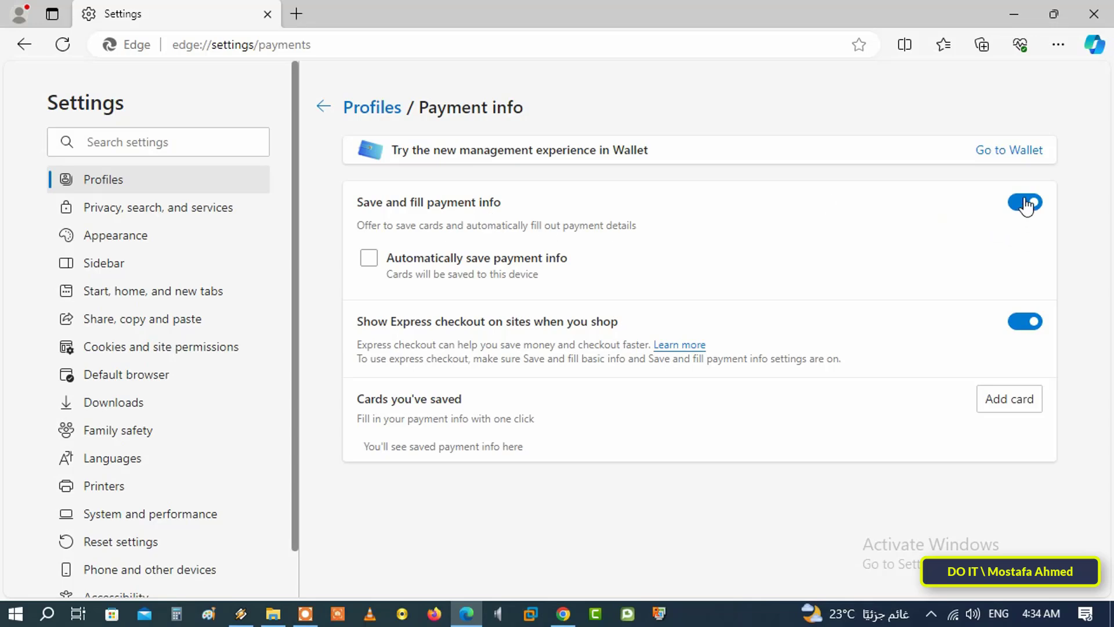
{"action": "left_click", "coordinate": [1025, 202]}
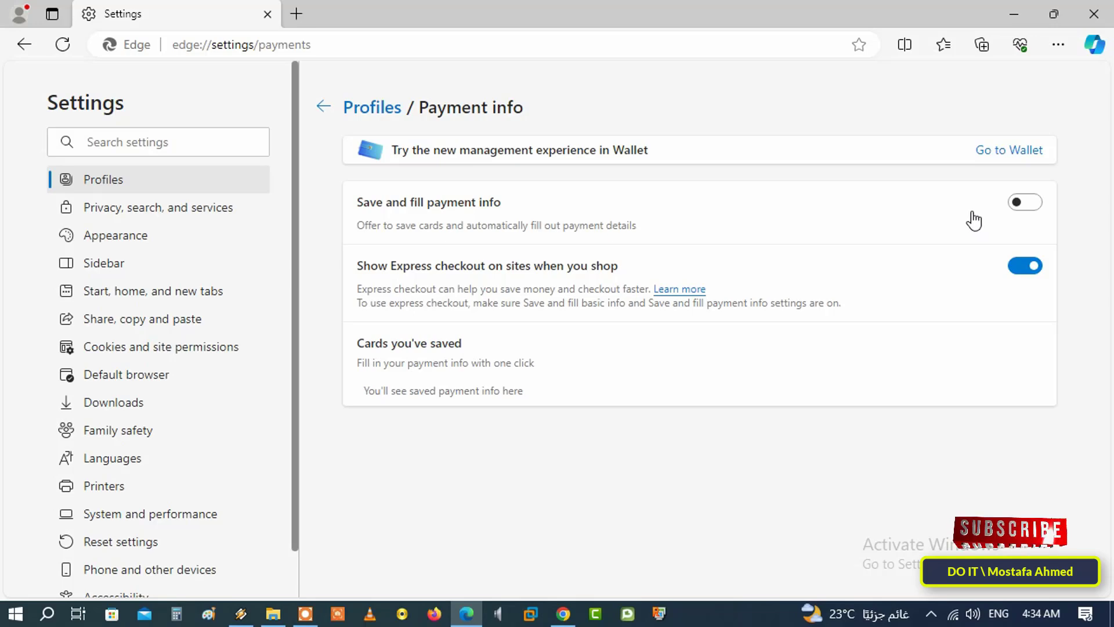
{"action": "mouse_move", "coordinate": [484, 362]}
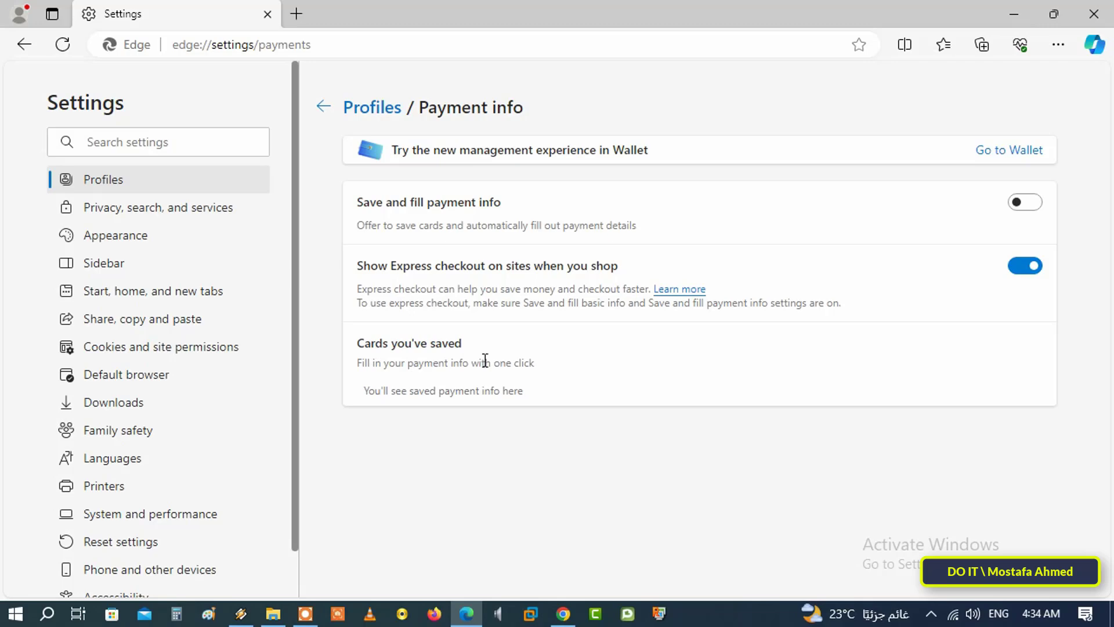
{"action": "mouse_move", "coordinate": [434, 440]}
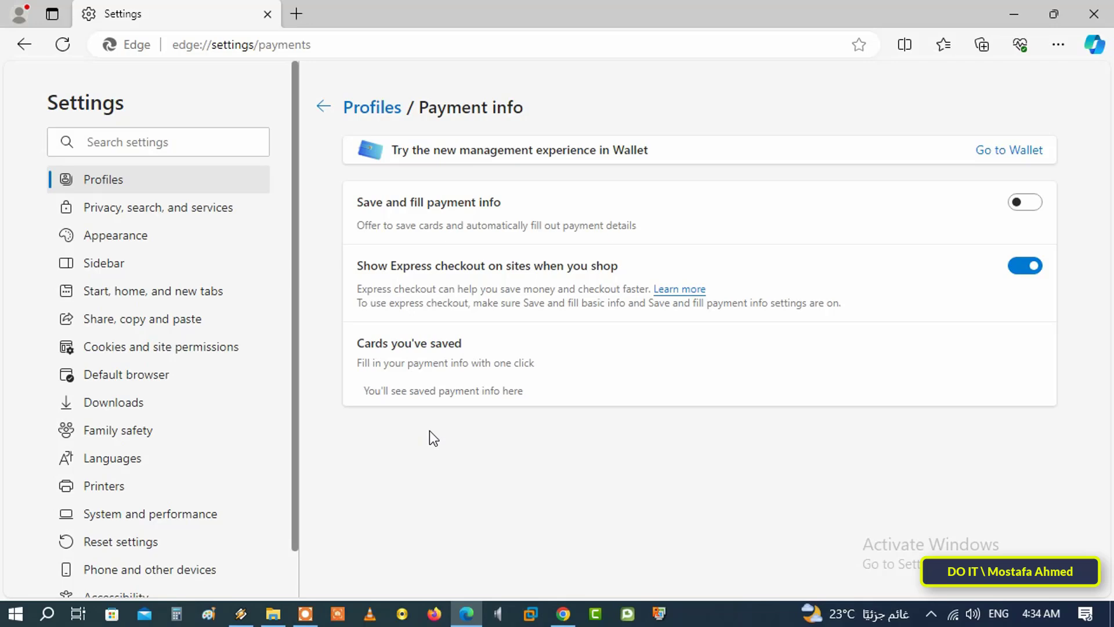
{"action": "mouse_move", "coordinate": [354, 278]}
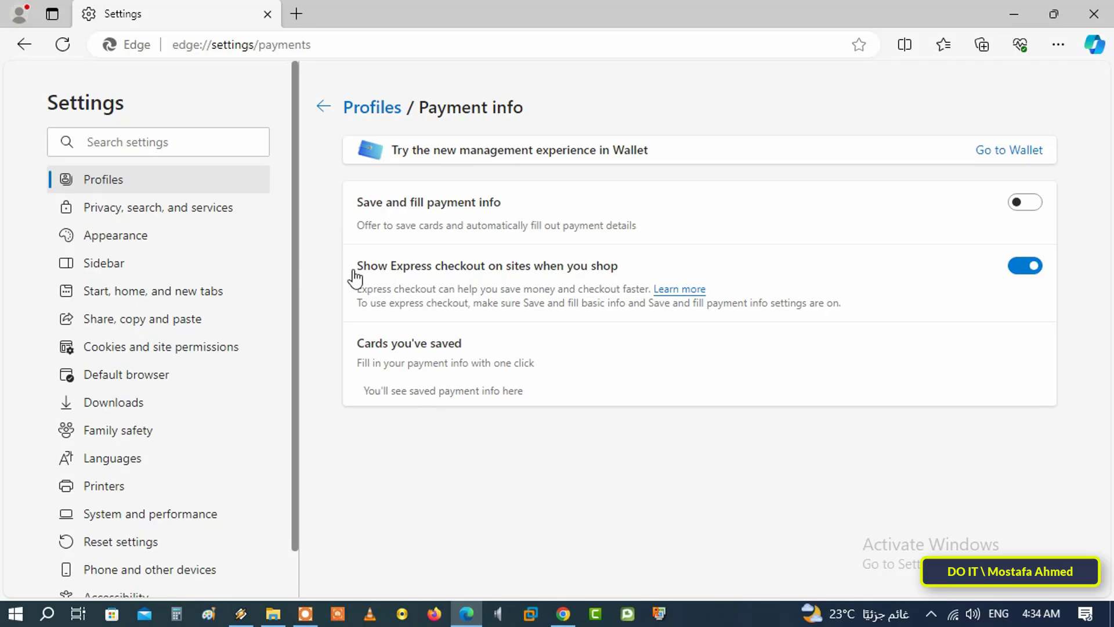
{"action": "mouse_move", "coordinate": [296, 13]}
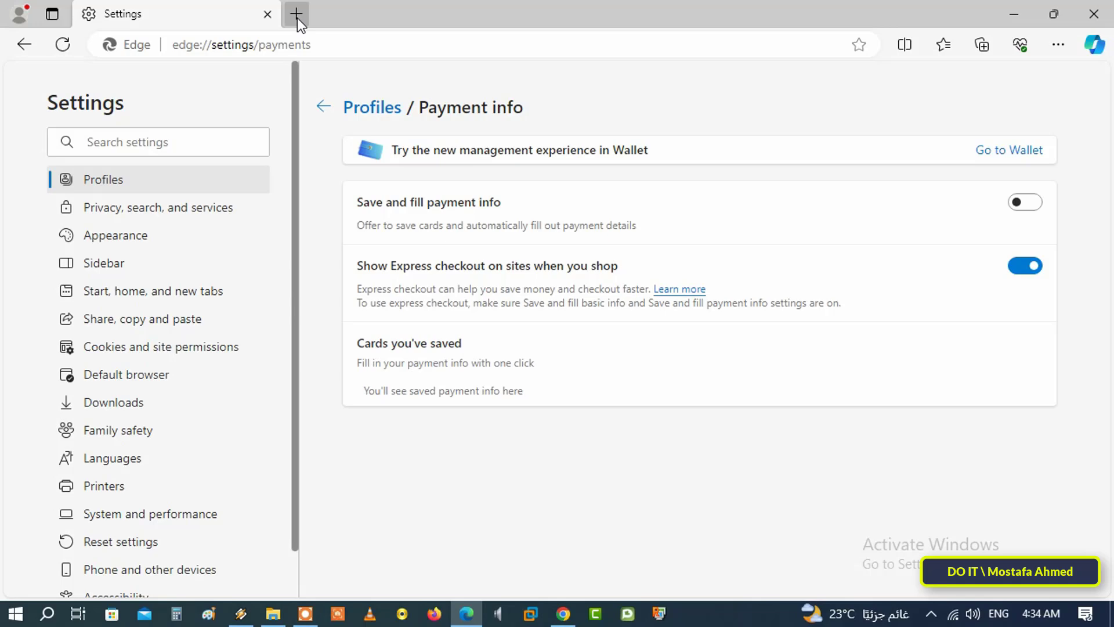
Load edge://flags in a new tab and search the flags for 'autofill'
{"action": "left_click", "coordinate": [296, 14]}
{"action": "type", "text": "edge://flags"}
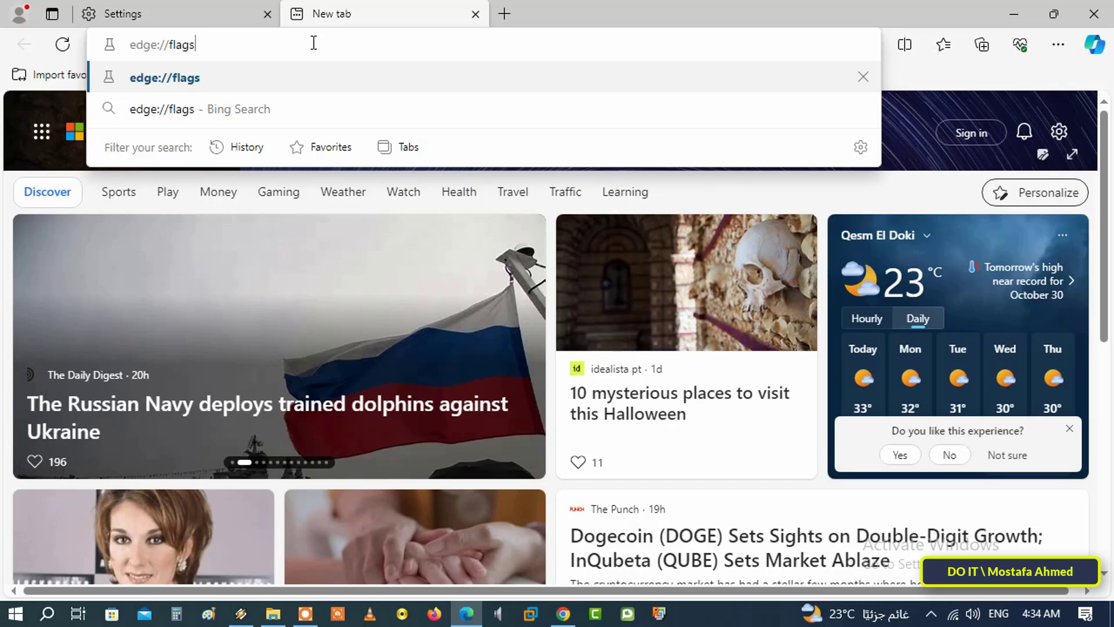
{"action": "key", "text": "Enter"}
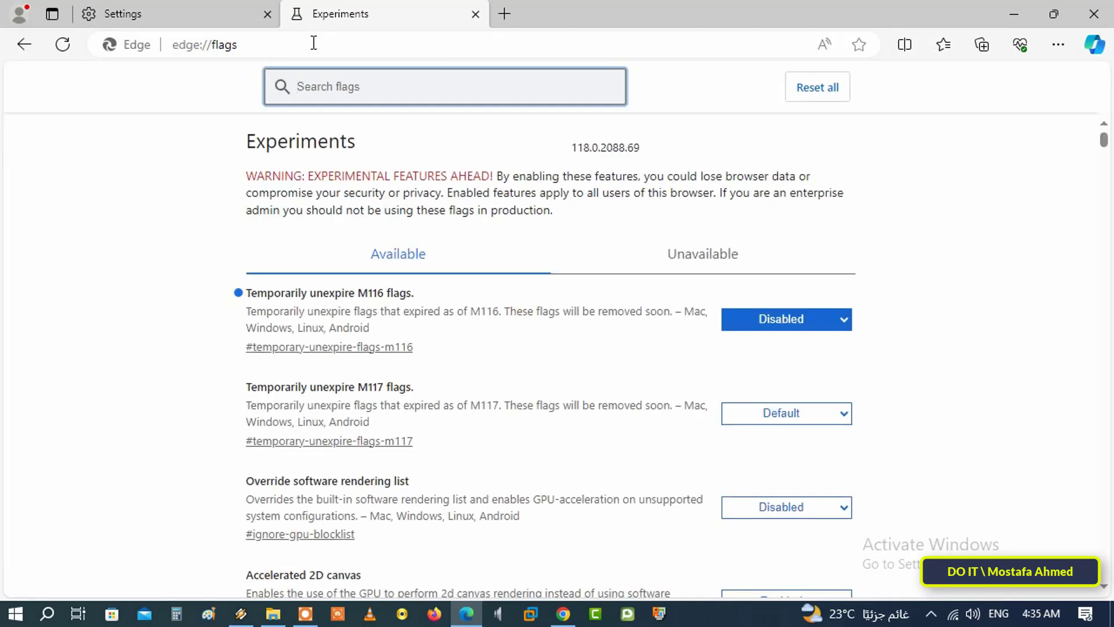
{"action": "type", "text": "auto"}
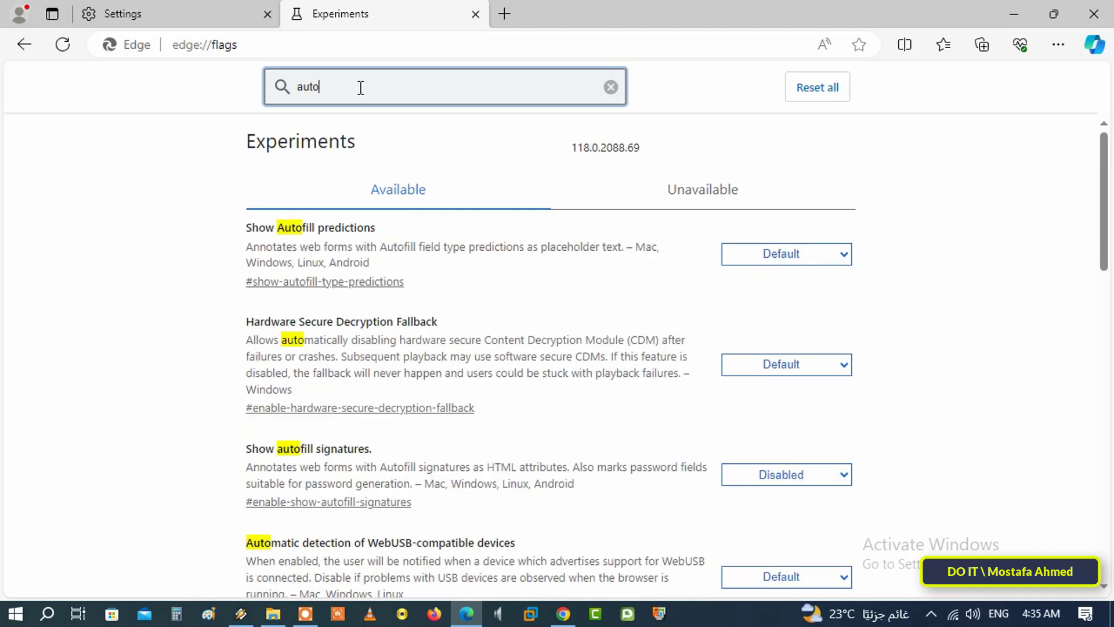
{"action": "type", "text": "fill"}
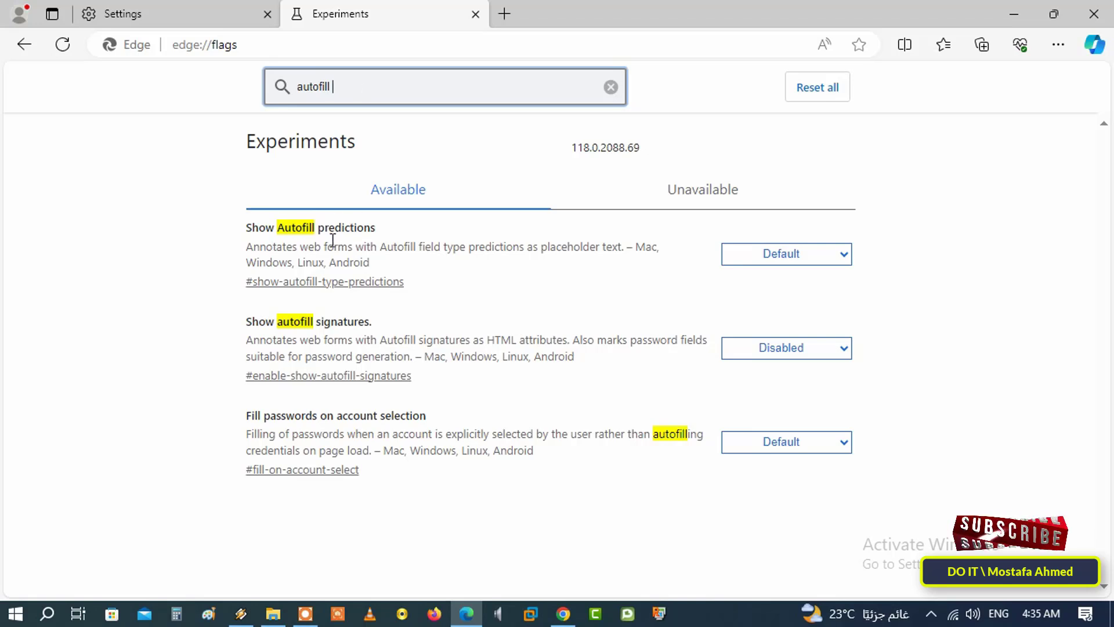
Set 'Show Autofill predictions' to Disabled, restart Edge, and close the Experiments tab
{"action": "left_click", "coordinate": [786, 254]}
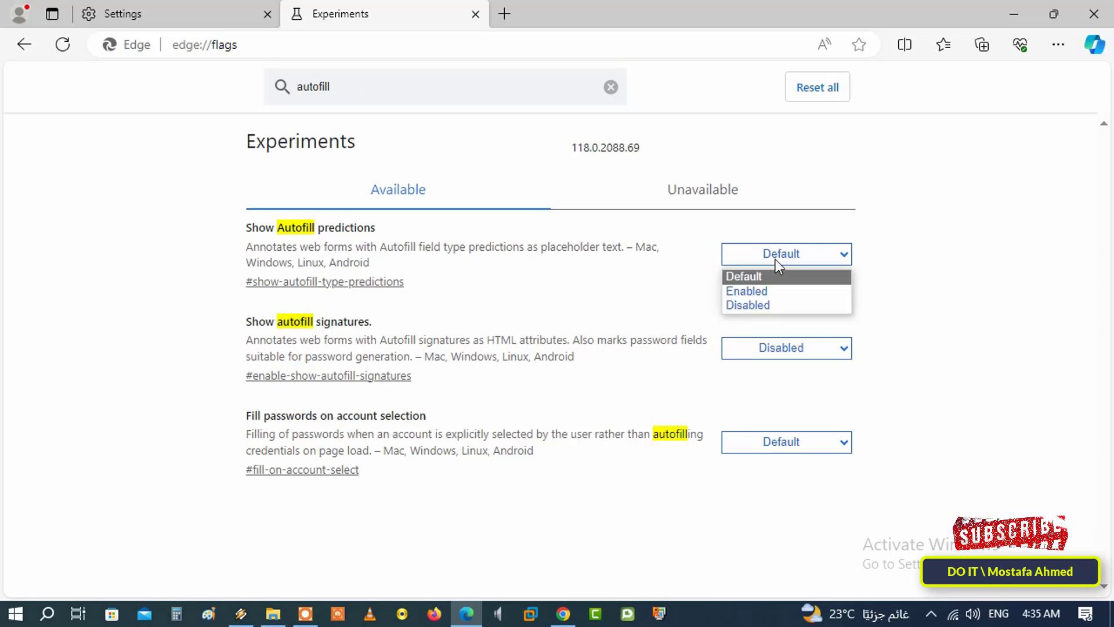
{"action": "left_click", "coordinate": [747, 305]}
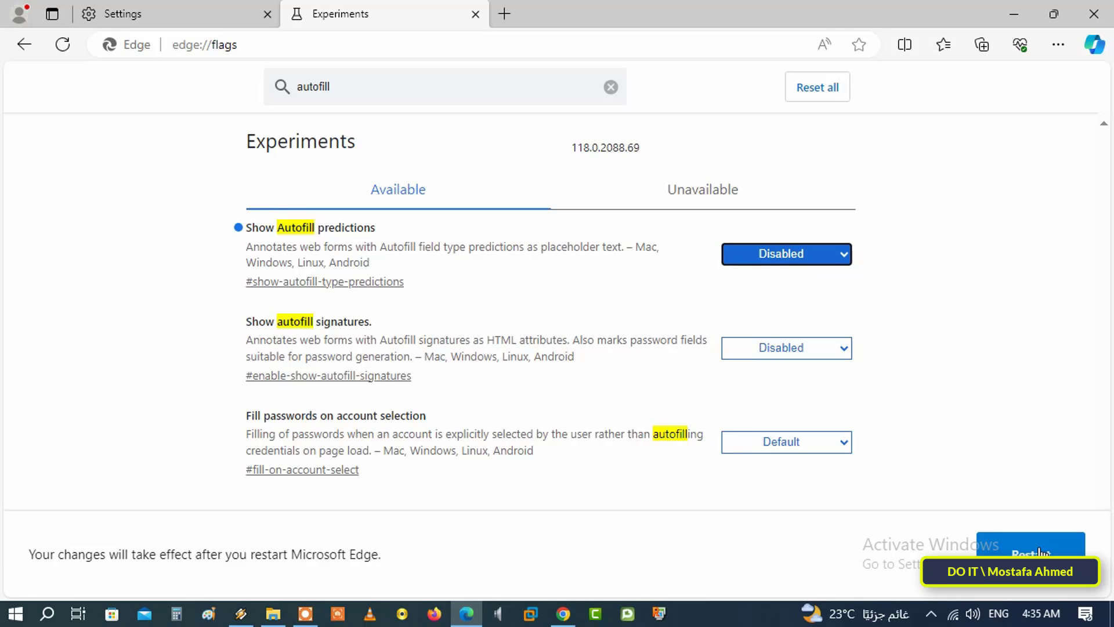
{"action": "left_click", "coordinate": [610, 87]}
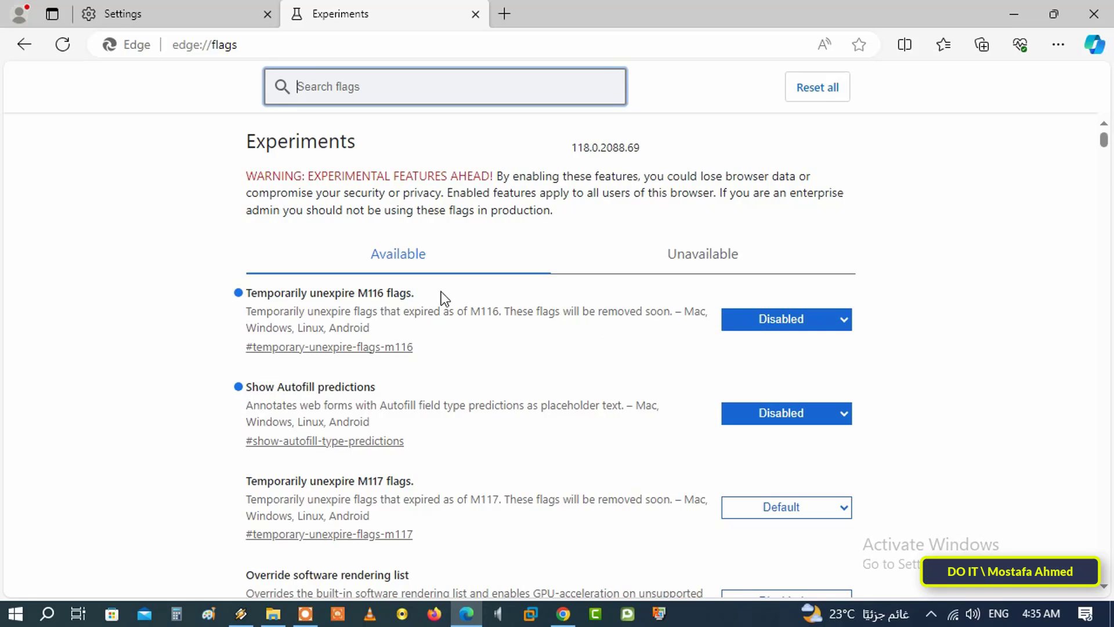
{"action": "mouse_move", "coordinate": [476, 15]}
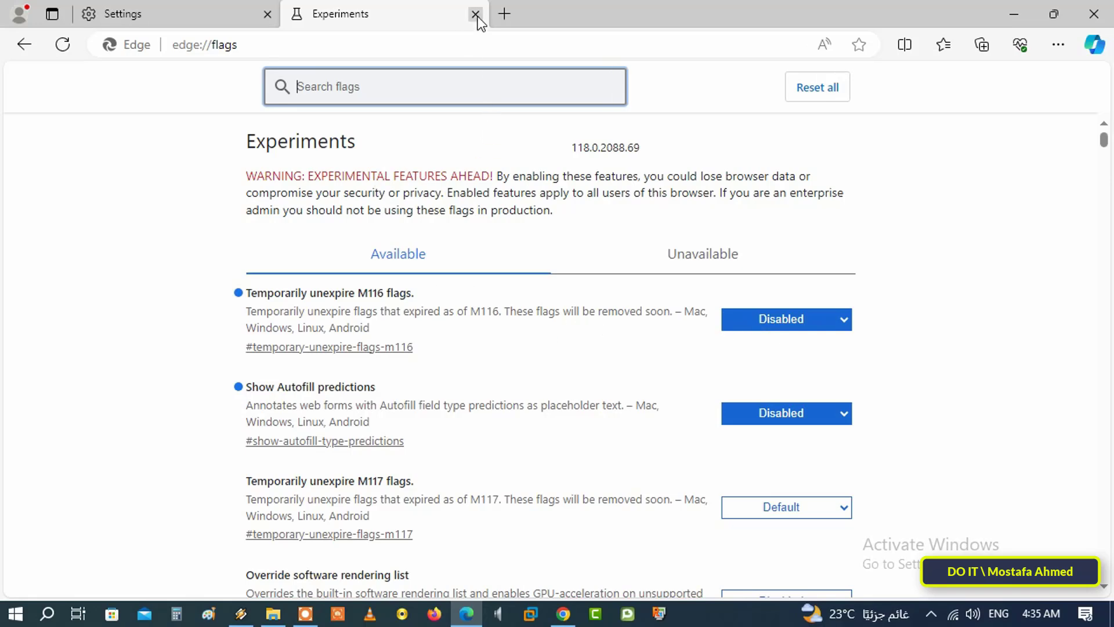
{"action": "left_click", "coordinate": [475, 13]}
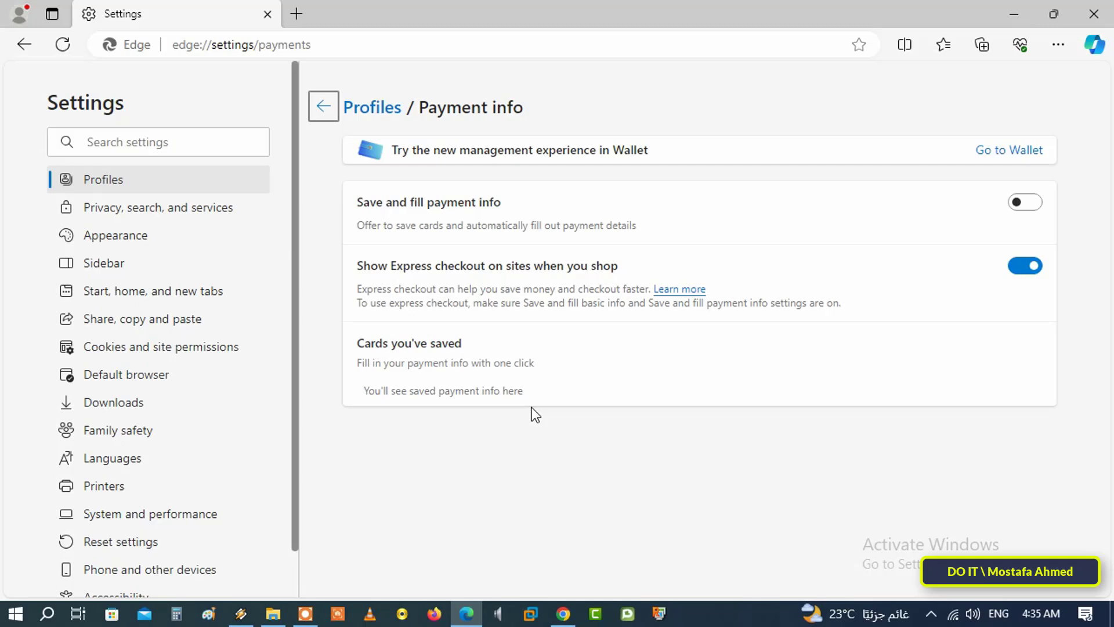